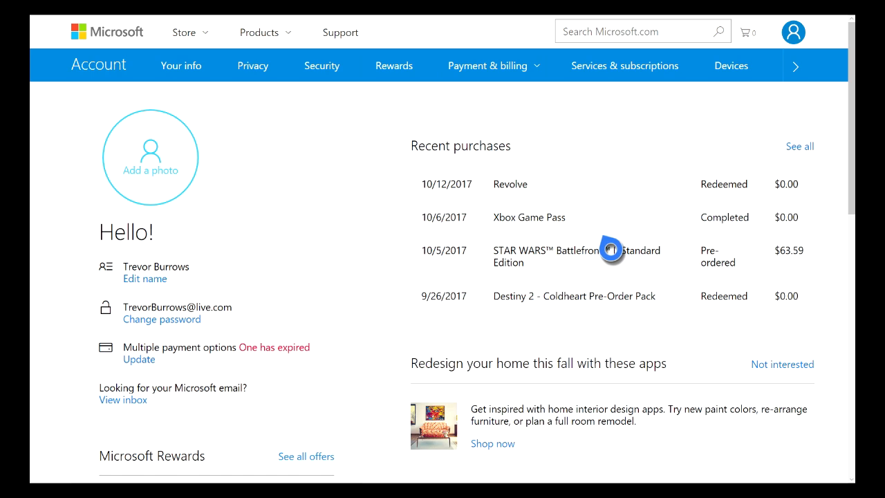
{"action": "mouse_move", "coordinate": [711, 204]}
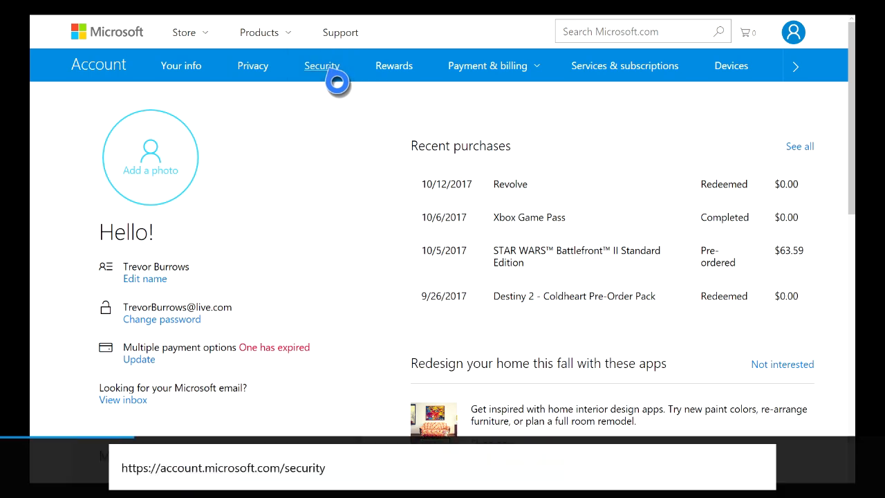
- Go to the Security section and choose Review Activity under recent activity
{"action": "left_click", "coordinate": [321, 65]}
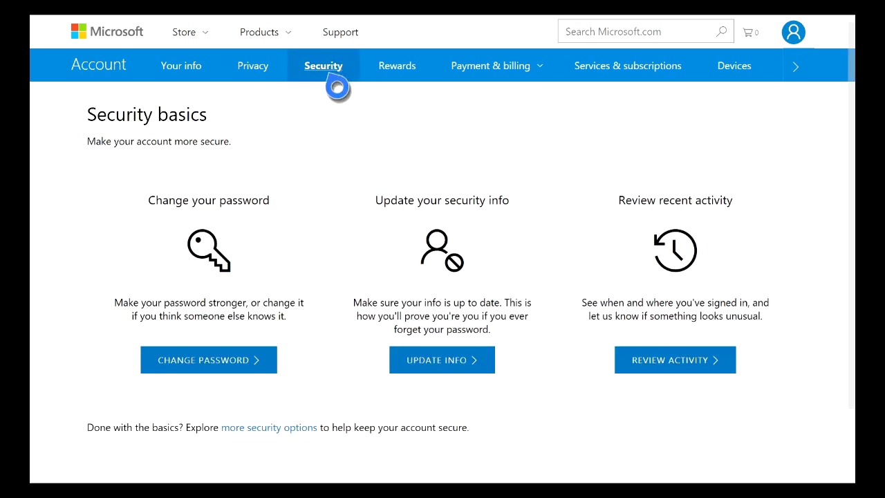
{"action": "mouse_move", "coordinate": [715, 332]}
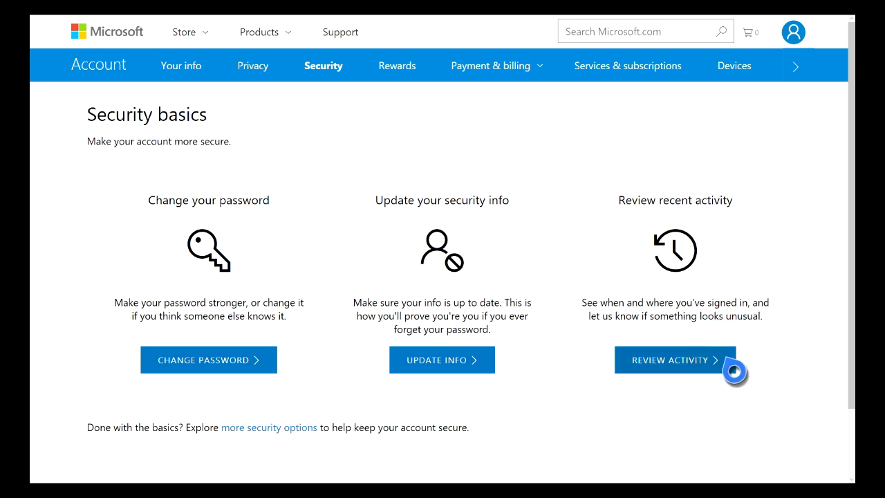
{"action": "left_click", "coordinate": [674, 360]}
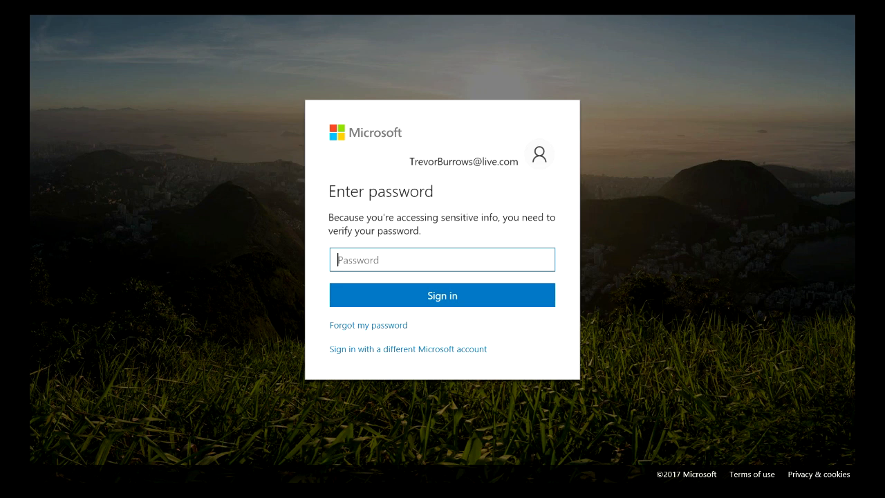
- Submit the password to reach the recent sign-in activity list
{"action": "left_click", "coordinate": [441, 294]}
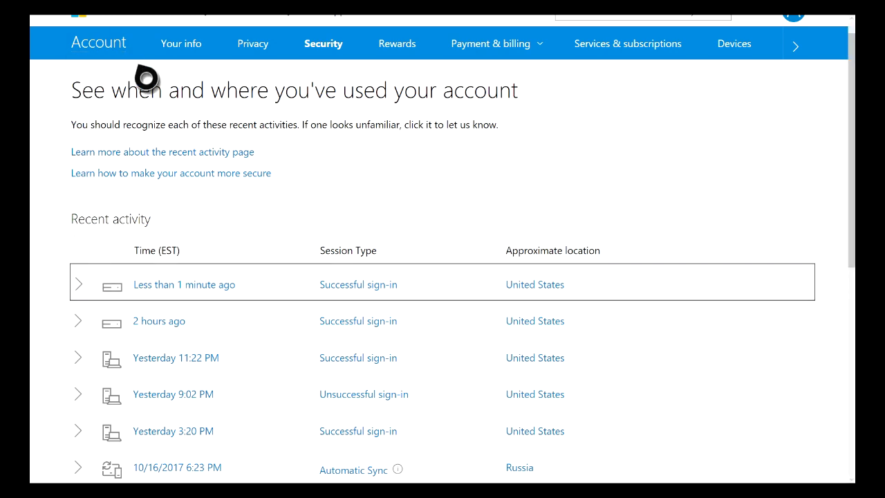
{"action": "mouse_move", "coordinate": [218, 122]}
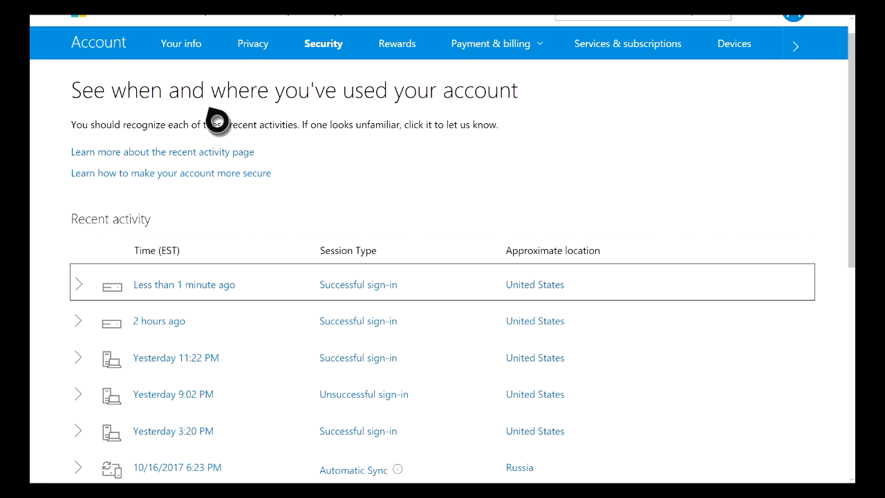
{"action": "scroll", "scroll_direction": "up", "scroll_amount": 3}
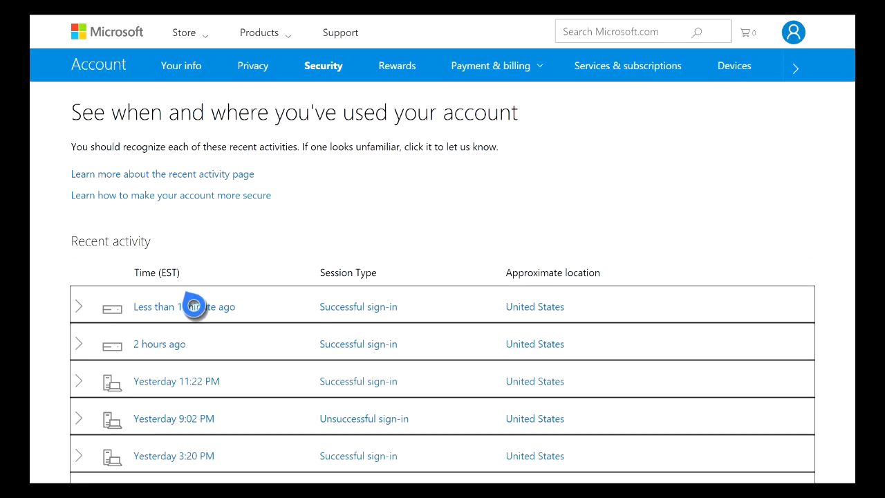
{"action": "scroll", "scroll_direction": "down", "scroll_amount": 3}
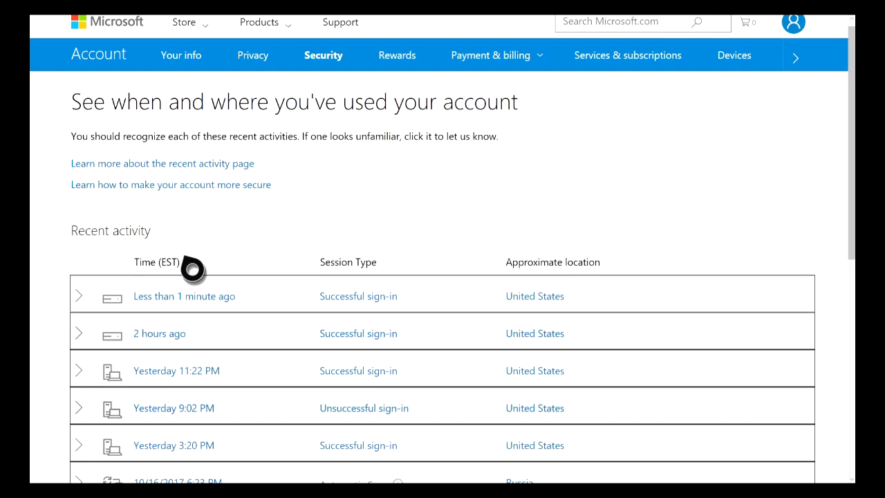
{"action": "scroll", "scroll_direction": "down", "scroll_amount": 3}
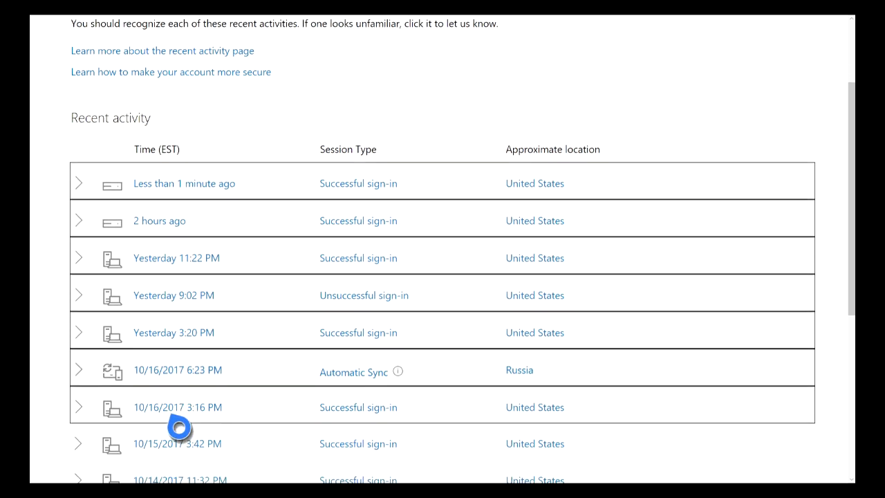
{"action": "scroll", "scroll_direction": "down", "scroll_amount": 3}
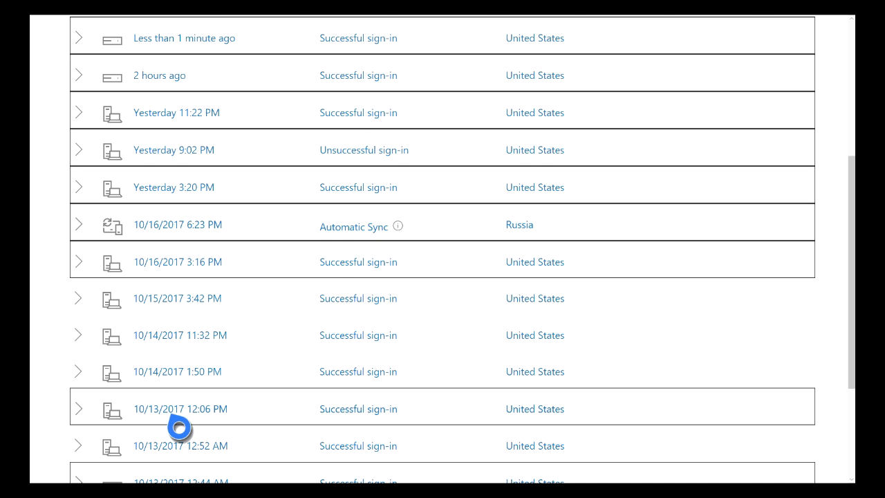
{"action": "mouse_move", "coordinate": [179, 107]}
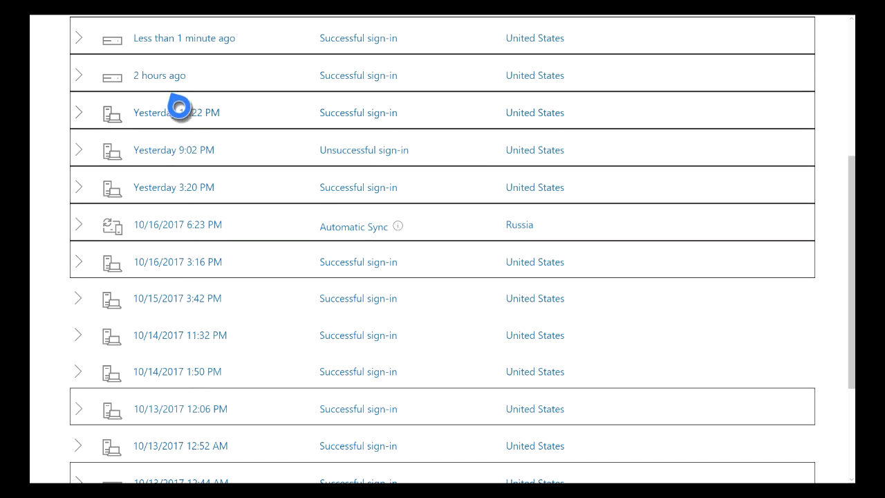
{"action": "mouse_move", "coordinate": [176, 340]}
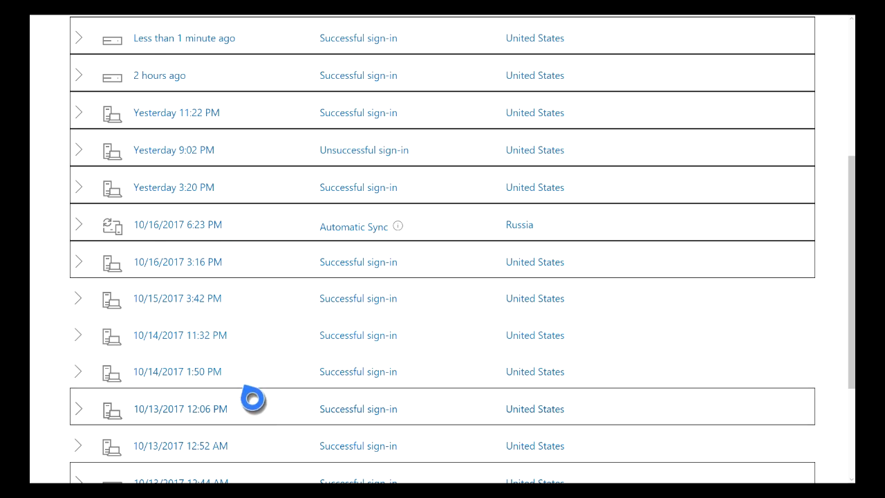
{"action": "scroll", "scroll_direction": "down", "scroll_amount": 3}
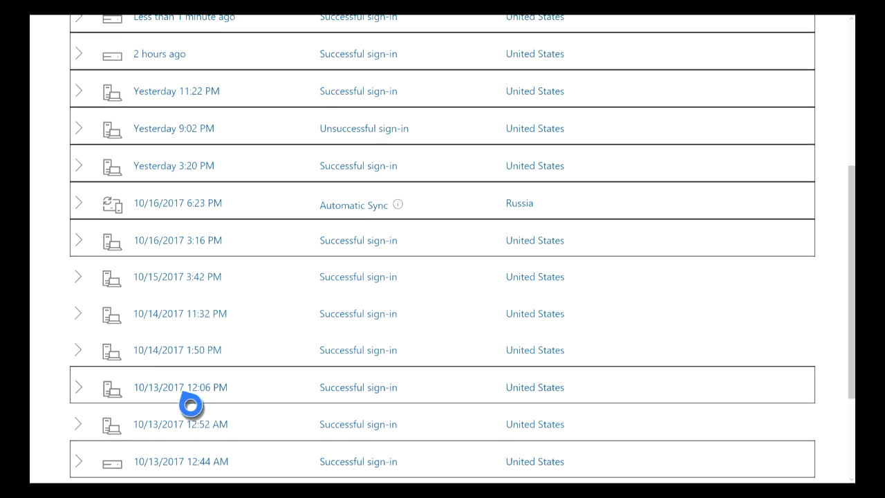
{"action": "scroll", "scroll_direction": "down", "scroll_amount": 3}
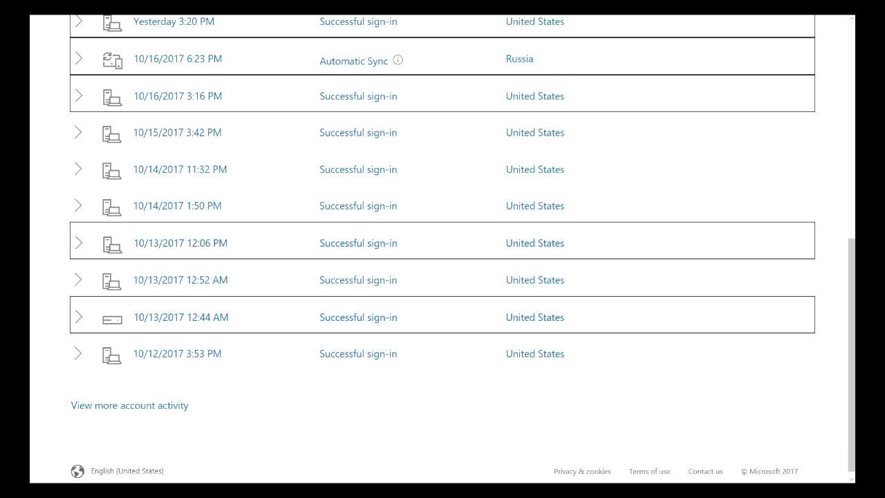
{"action": "scroll", "scroll_direction": "up", "scroll_amount": 3}
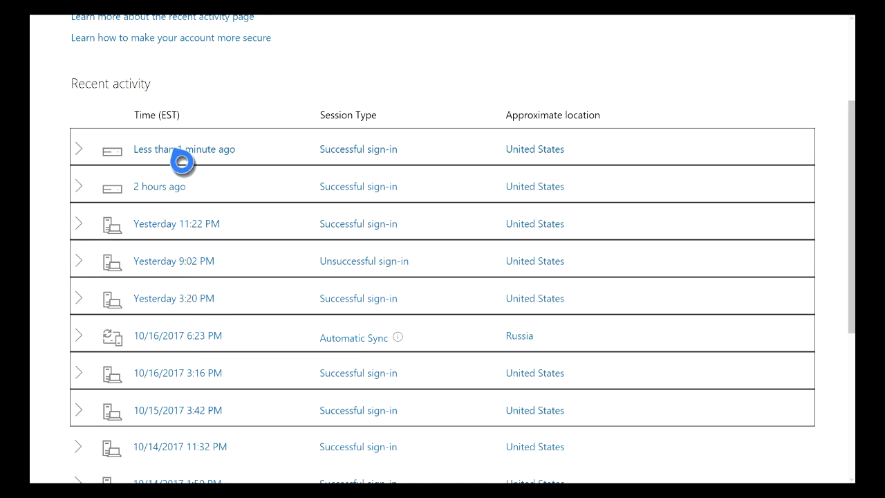
{"action": "mouse_move", "coordinate": [184, 238]}
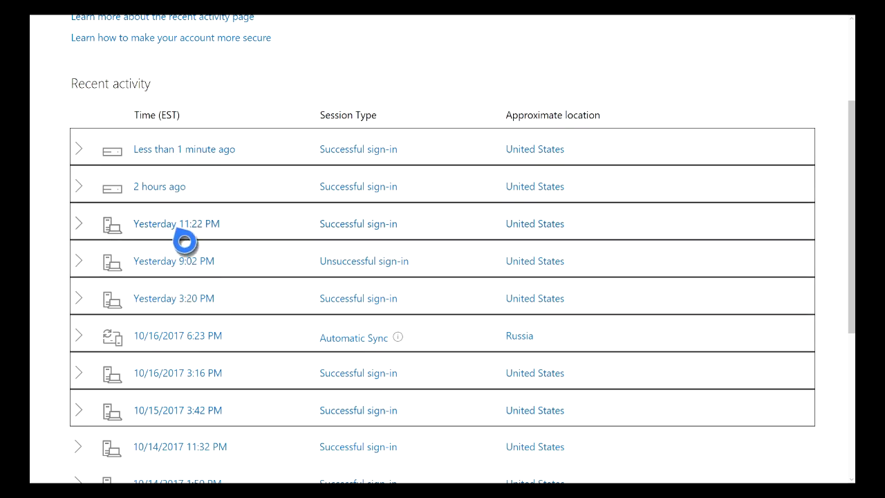
{"action": "mouse_move", "coordinate": [245, 241]}
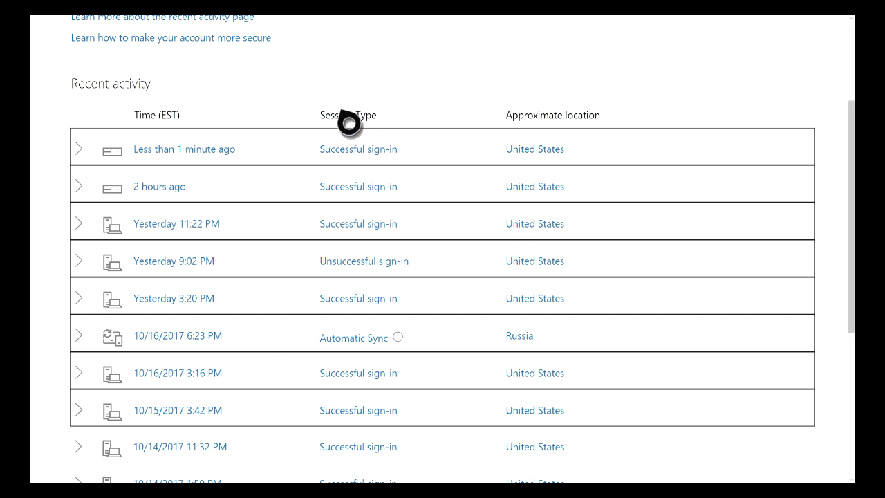
{"action": "mouse_move", "coordinate": [340, 273]}
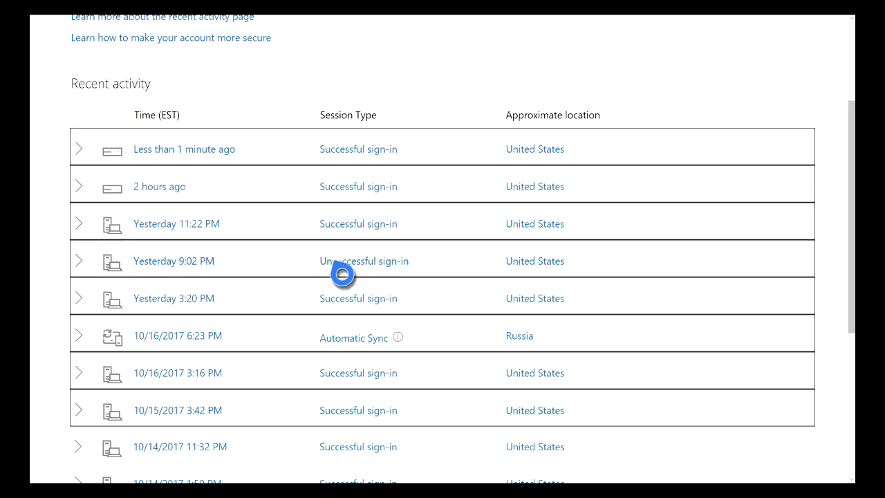
{"action": "mouse_move", "coordinate": [339, 224]}
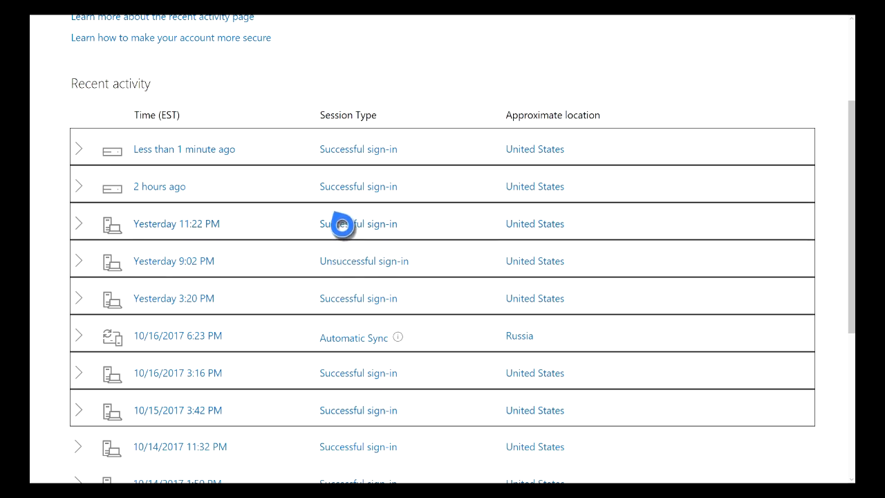
{"action": "mouse_move", "coordinate": [341, 203]}
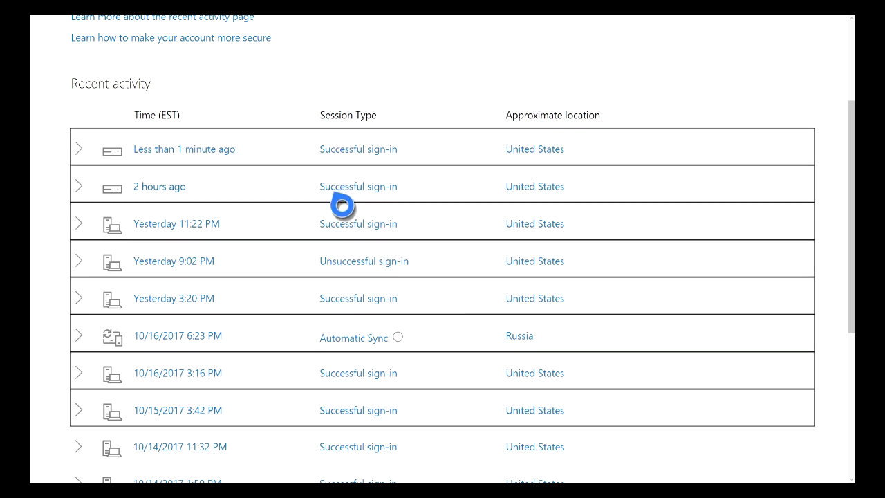
{"action": "mouse_move", "coordinate": [332, 324]}
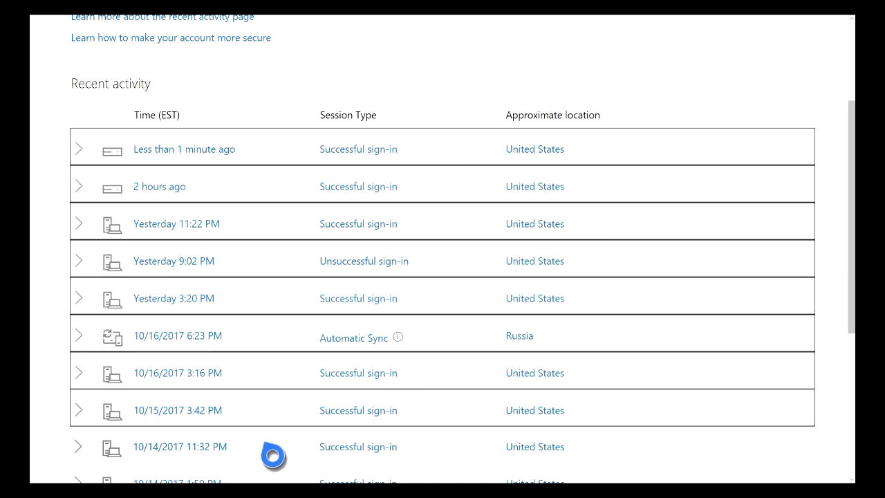
{"action": "mouse_move", "coordinate": [273, 144]}
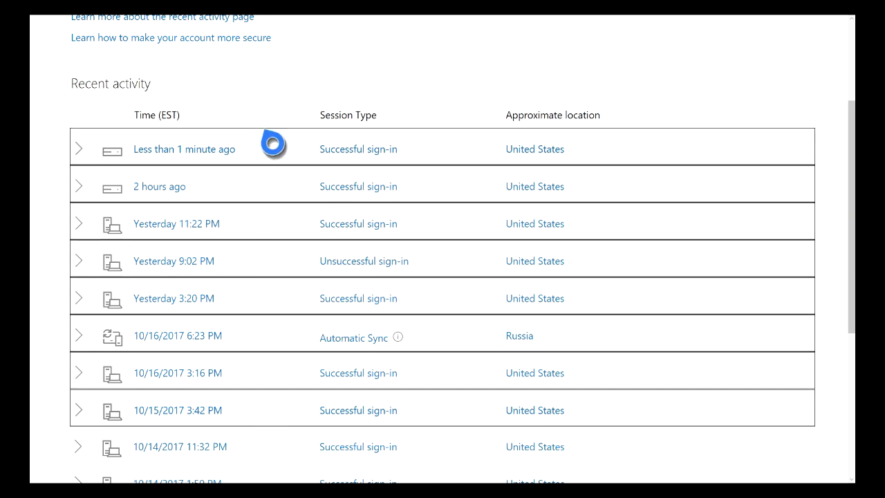
{"action": "mouse_move", "coordinate": [465, 145]}
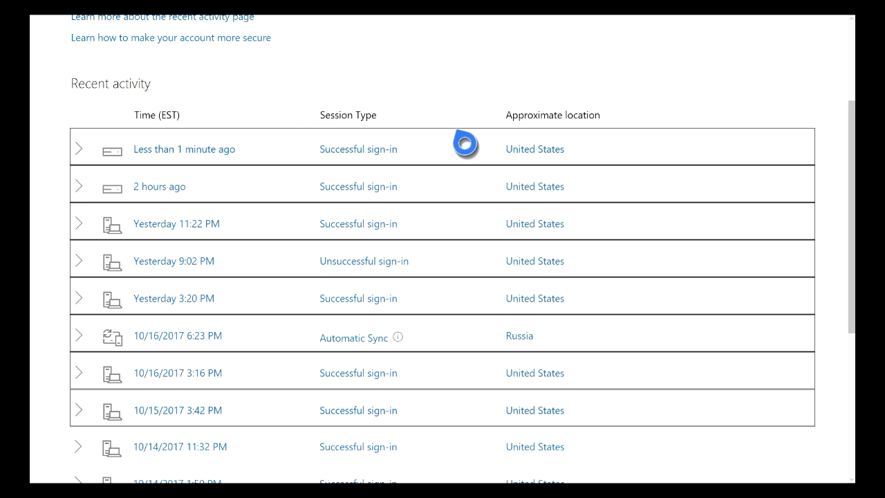
{"action": "mouse_move", "coordinate": [323, 143]}
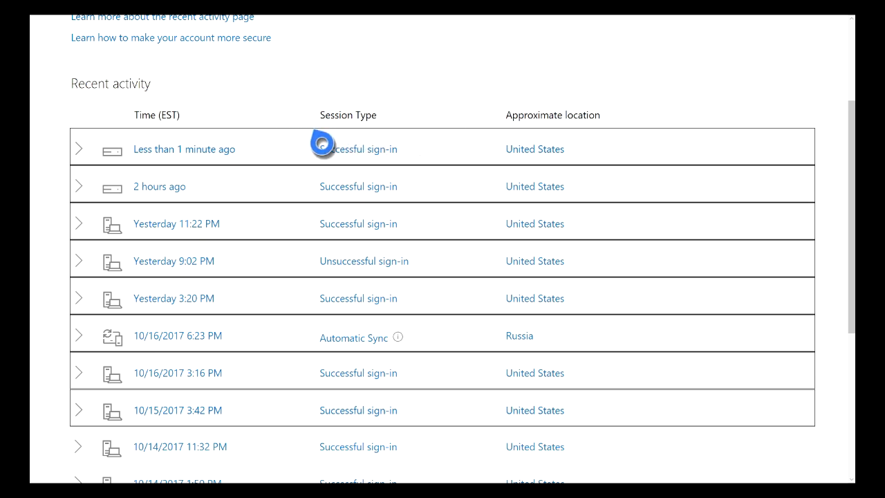
{"action": "mouse_move", "coordinate": [429, 238]}
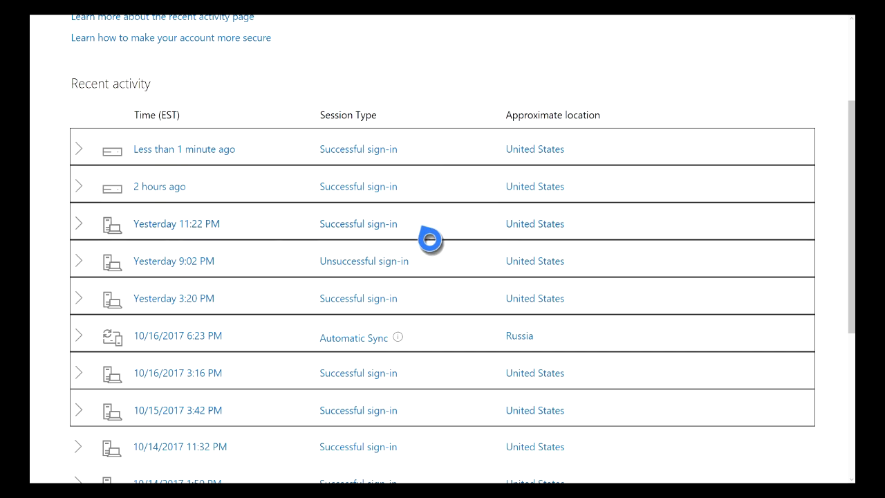
{"action": "mouse_move", "coordinate": [425, 359]}
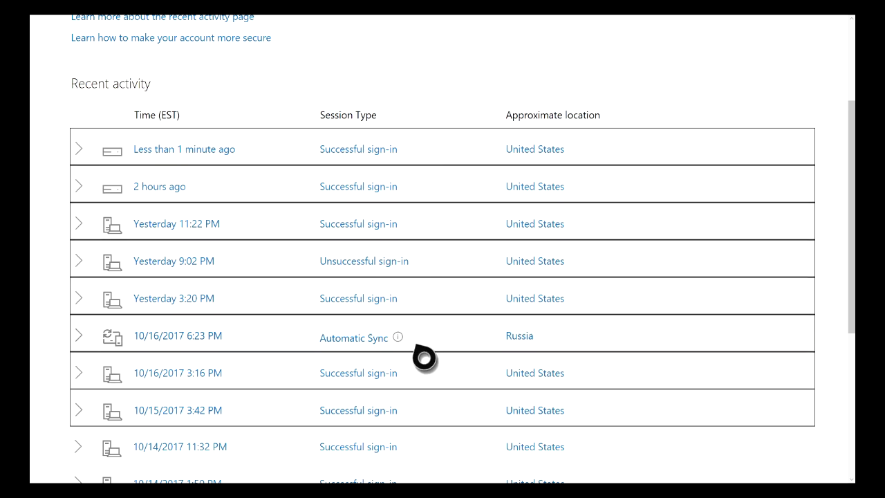
{"action": "mouse_move", "coordinate": [356, 250]}
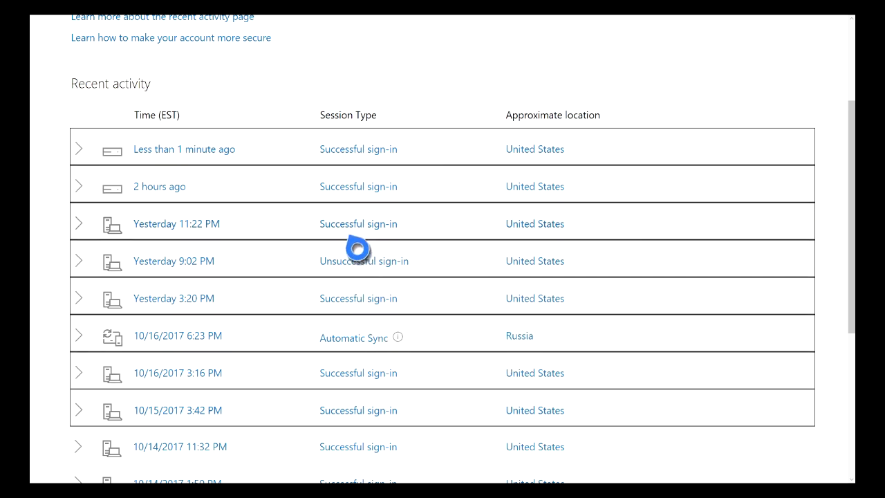
{"action": "mouse_move", "coordinate": [267, 363]}
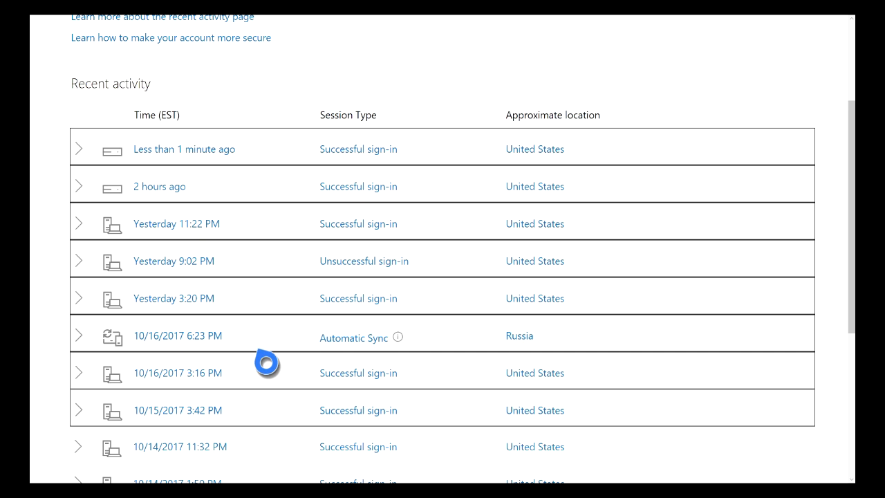
{"action": "mouse_move", "coordinate": [535, 348]}
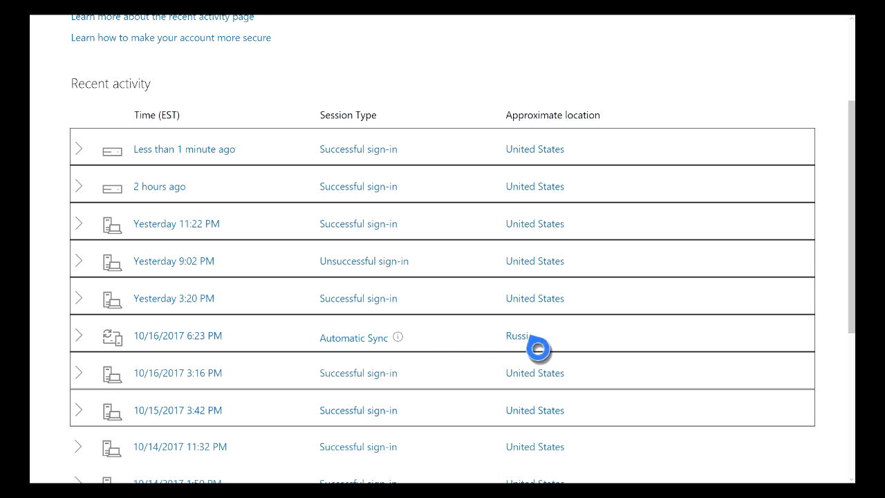
{"action": "mouse_move", "coordinate": [349, 347]}
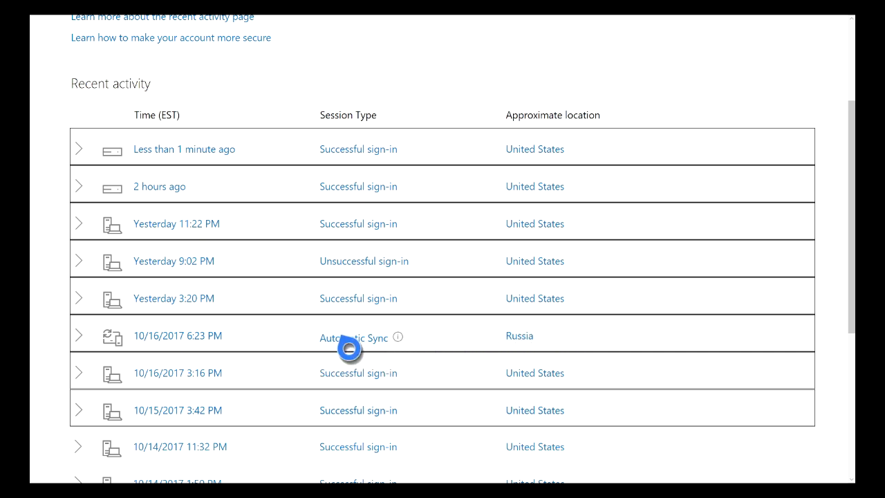
{"action": "mouse_move", "coordinate": [546, 353]}
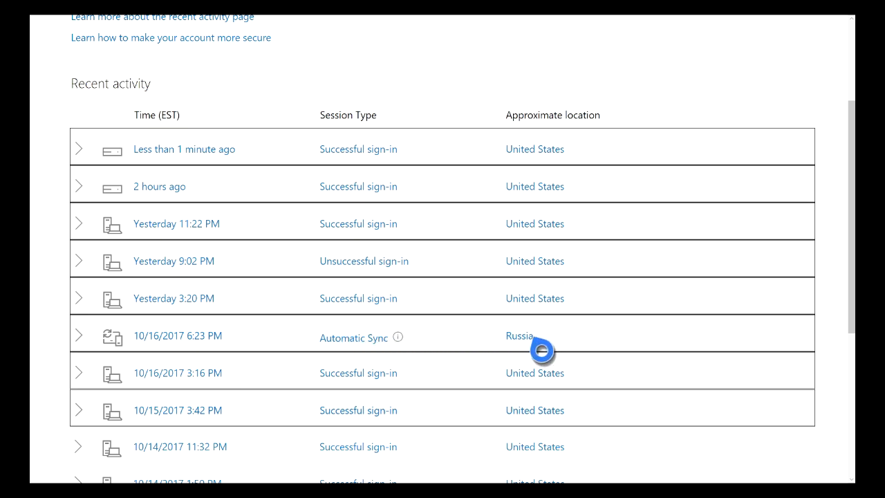
{"action": "mouse_move", "coordinate": [345, 352]}
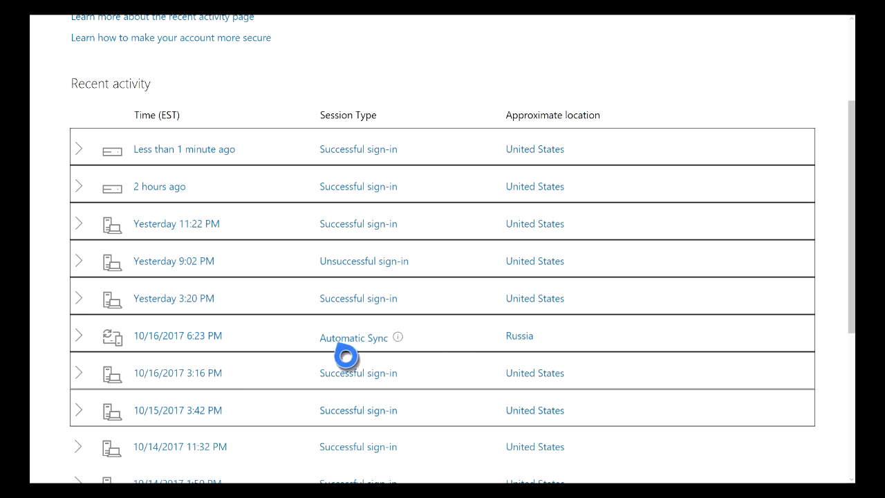
{"action": "mouse_move", "coordinate": [546, 358]}
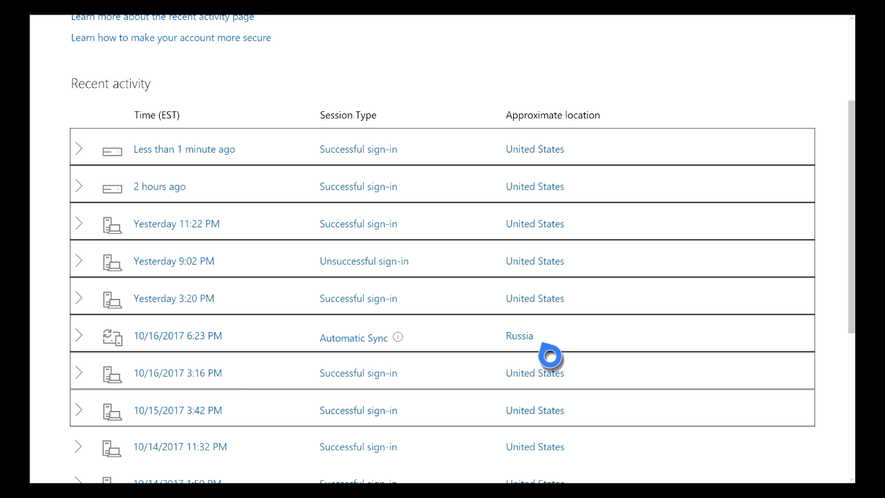
{"action": "mouse_move", "coordinate": [349, 173]}
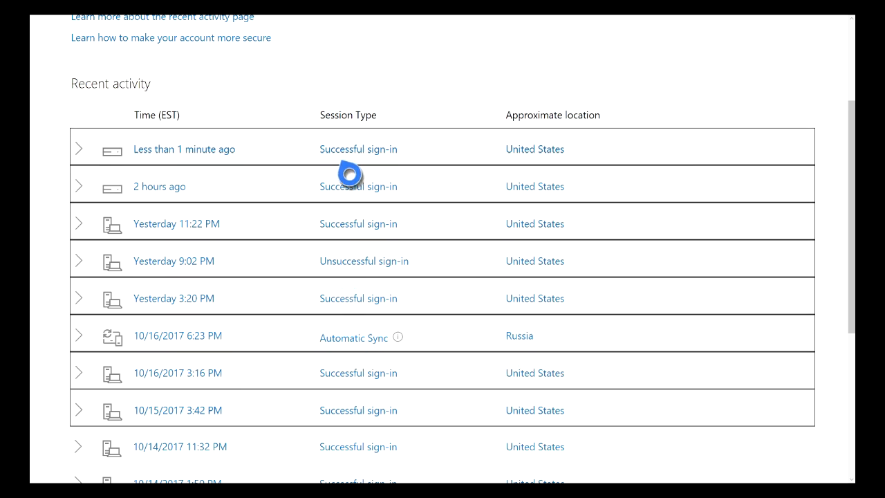
{"action": "mouse_move", "coordinate": [349, 260]}
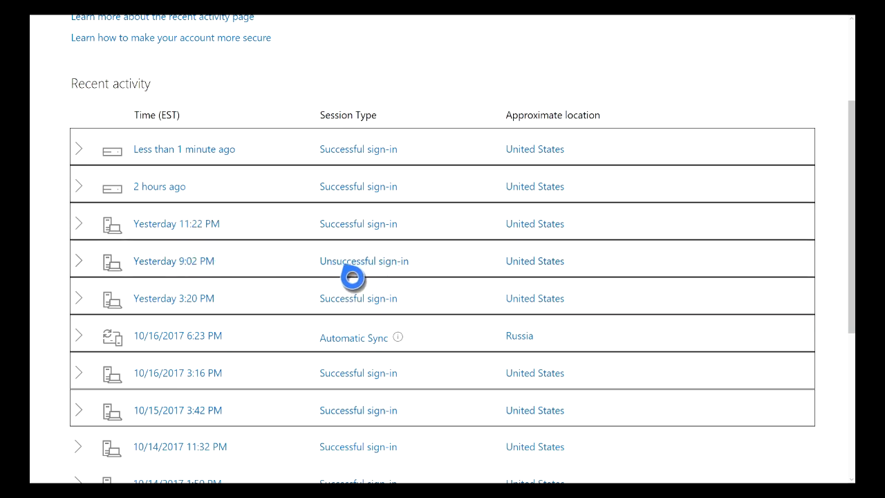
{"action": "scroll", "scroll_direction": "up", "scroll_amount": 3}
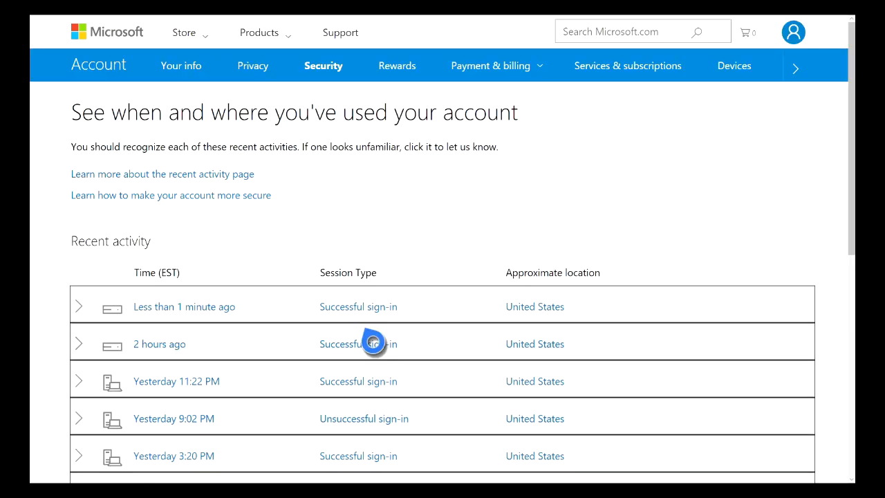
{"action": "scroll", "scroll_direction": "down", "scroll_amount": 3}
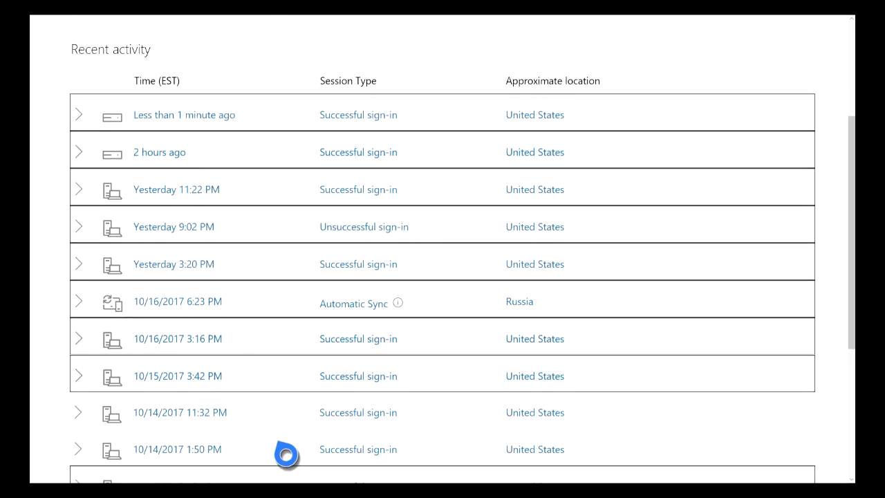
{"action": "scroll", "scroll_direction": "down", "scroll_amount": 3}
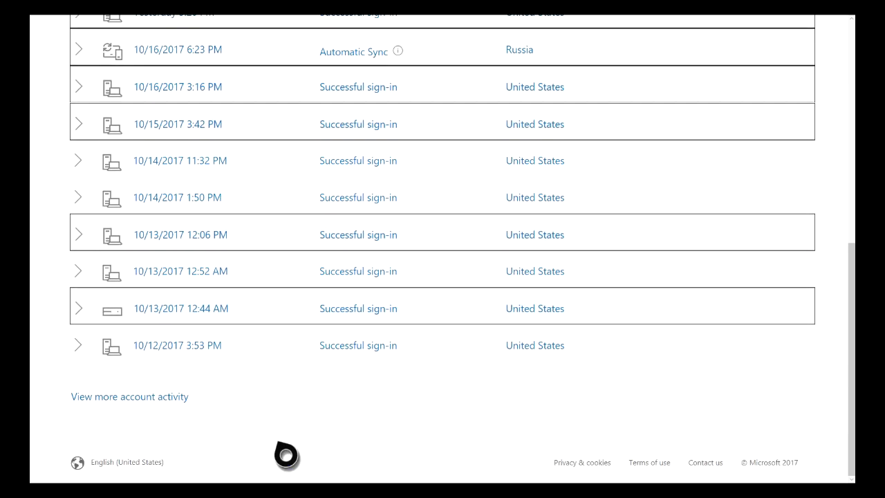
{"action": "scroll", "scroll_direction": "up", "scroll_amount": 3}
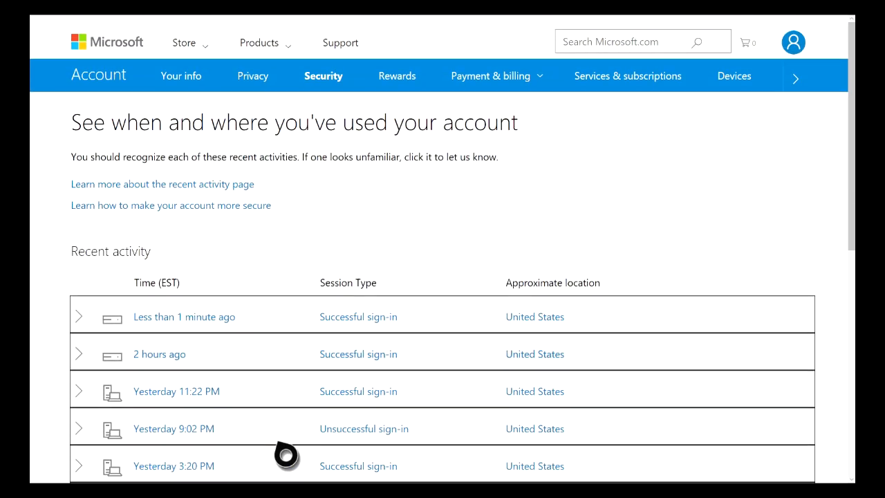
{"action": "scroll", "scroll_direction": "up", "scroll_amount": 3}
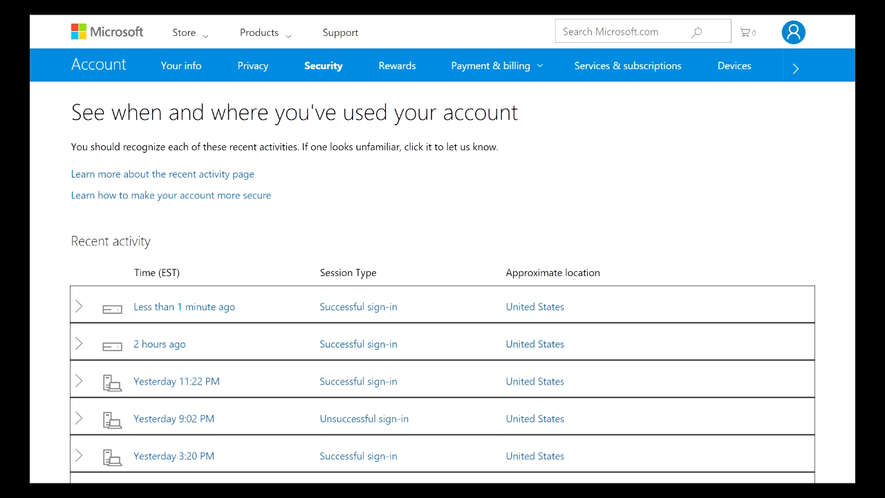
{"action": "scroll", "scroll_direction": "down", "scroll_amount": 3}
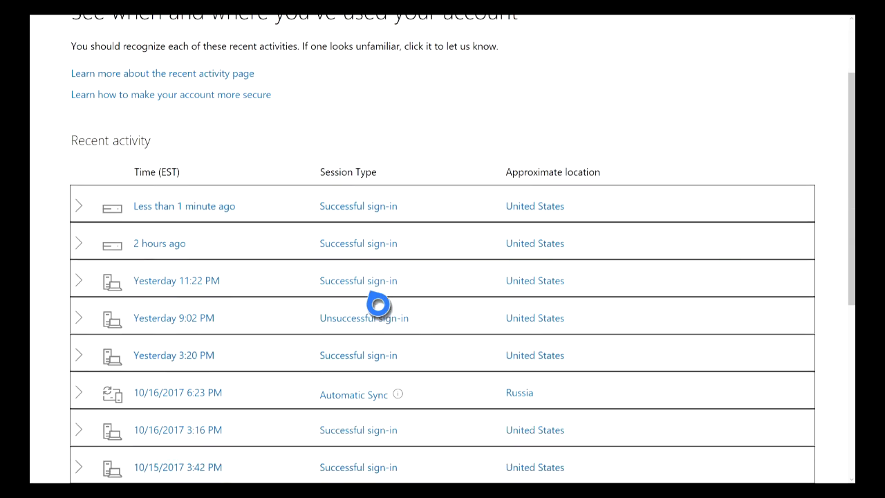
{"action": "scroll", "scroll_direction": "down", "scroll_amount": 3}
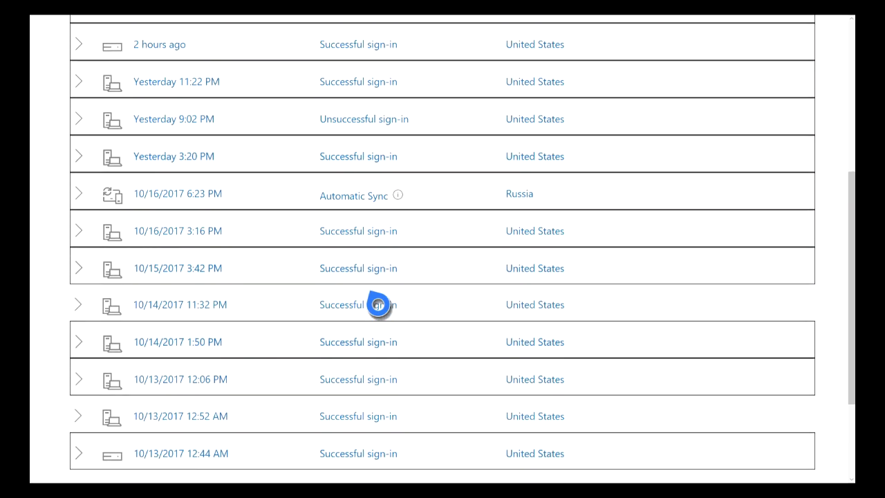
{"action": "scroll", "scroll_direction": "up", "scroll_amount": 3}
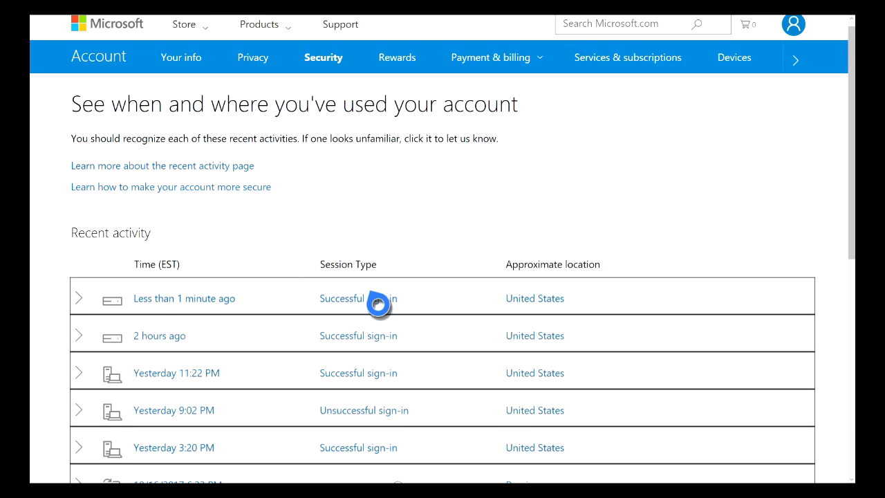
{"action": "mouse_move", "coordinate": [394, 315]}
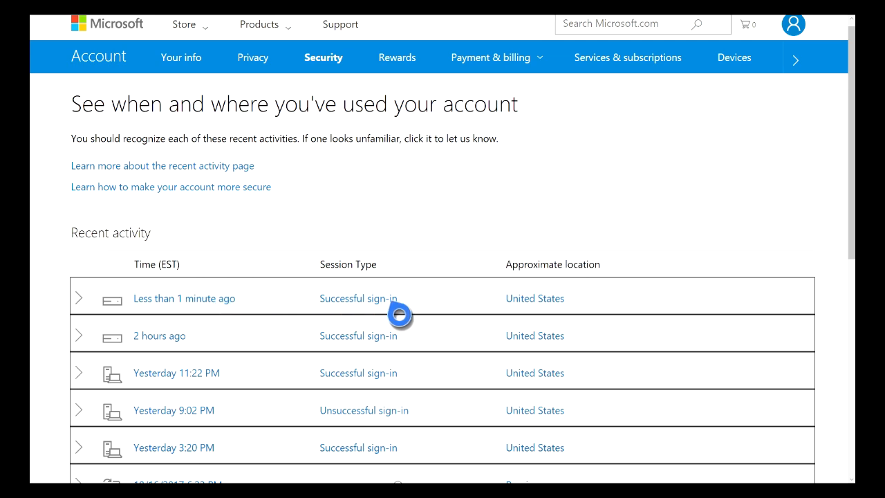